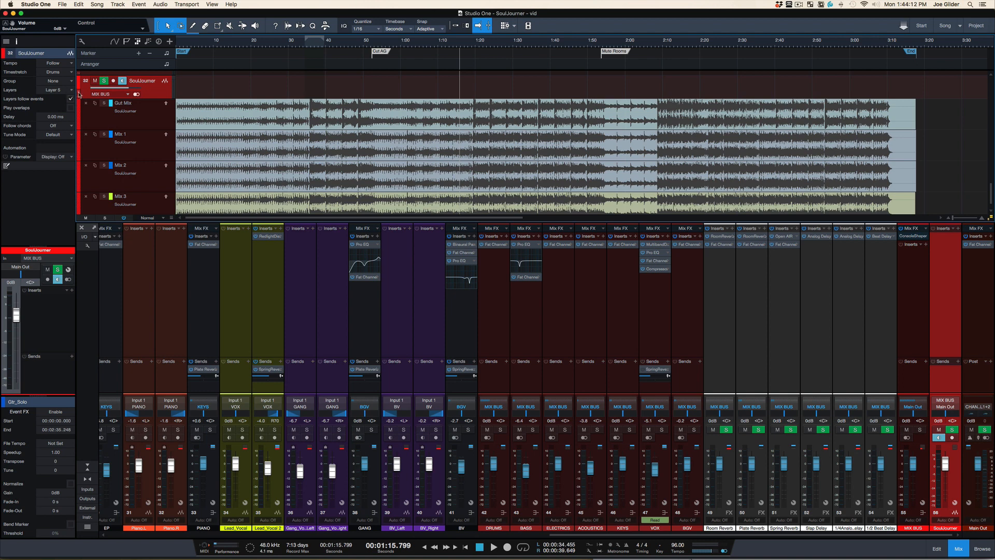
Scroll the arrangement to show the Gang_Vo and BV tracks above the Console
scroll(down, 3)
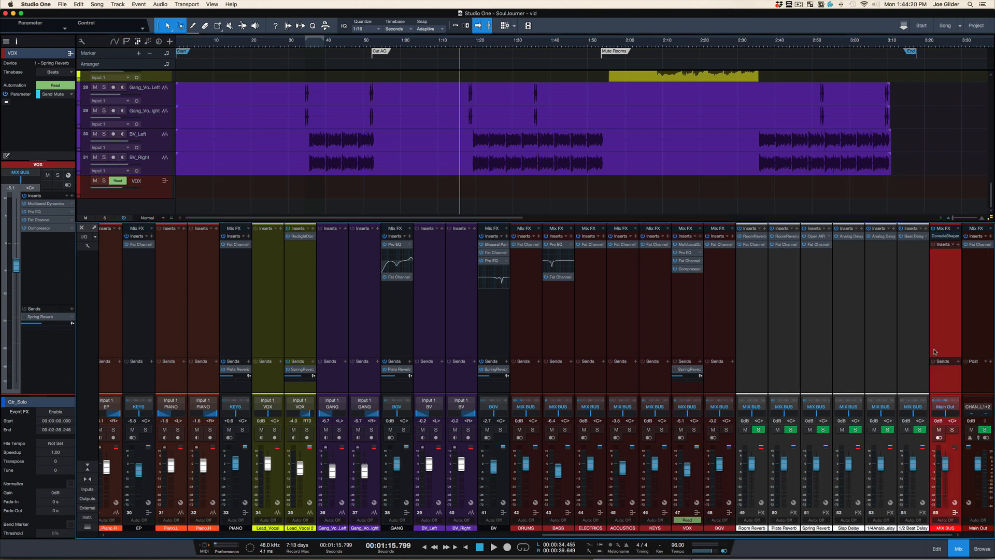
Select DRUMS through BGV plus the effect returns, scrolling right to 1/2 Beat Delay FX
right_click(935, 350)
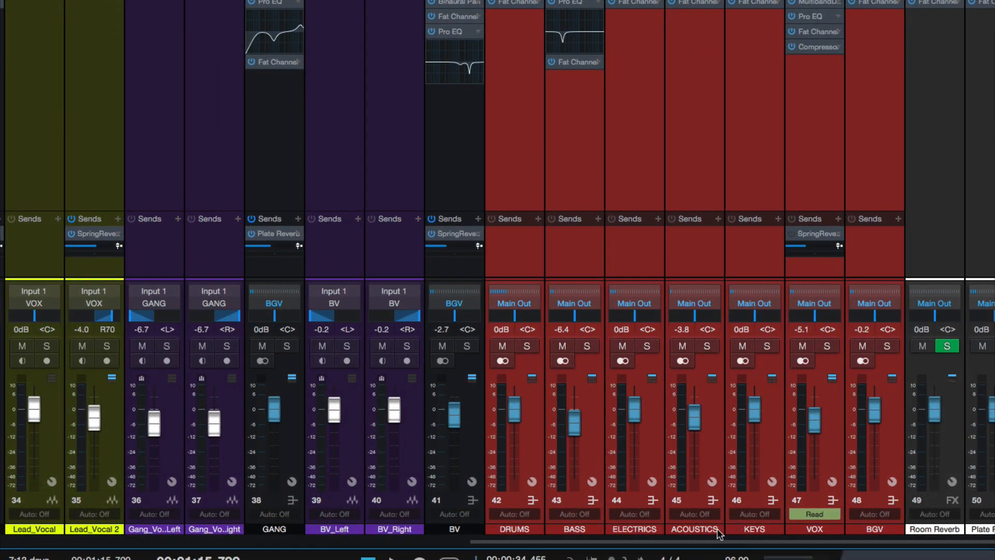
mouse_move(939, 523)
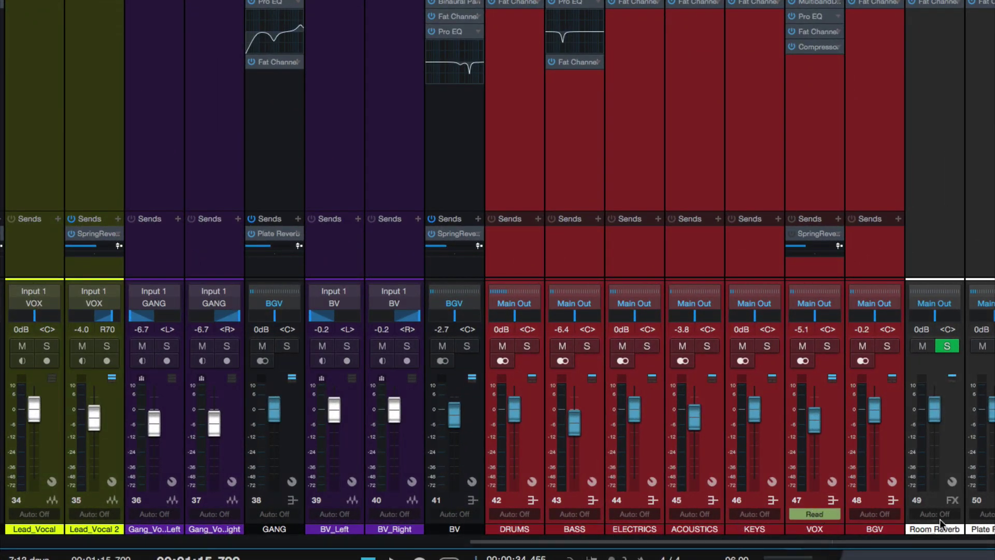
scroll(right, 3)
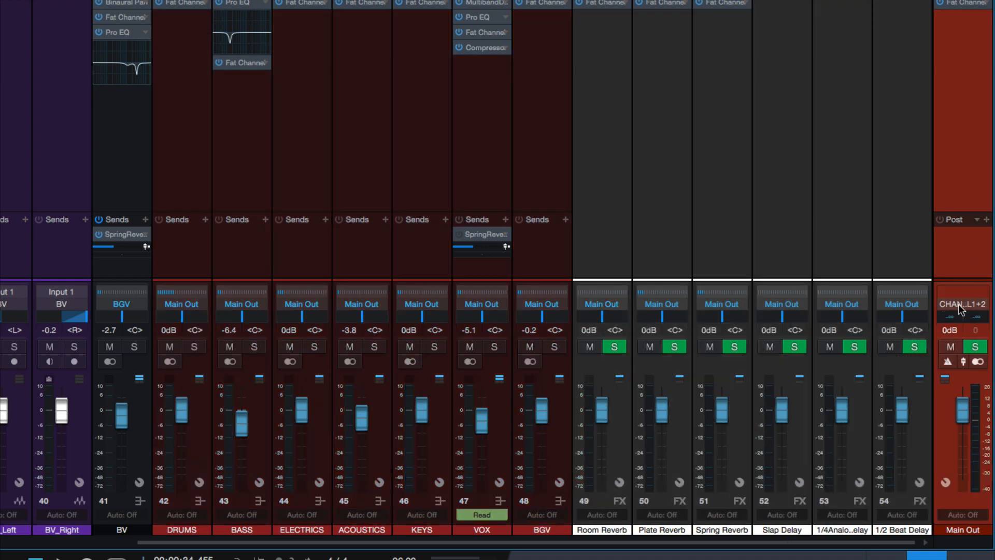
mouse_move(960, 307)
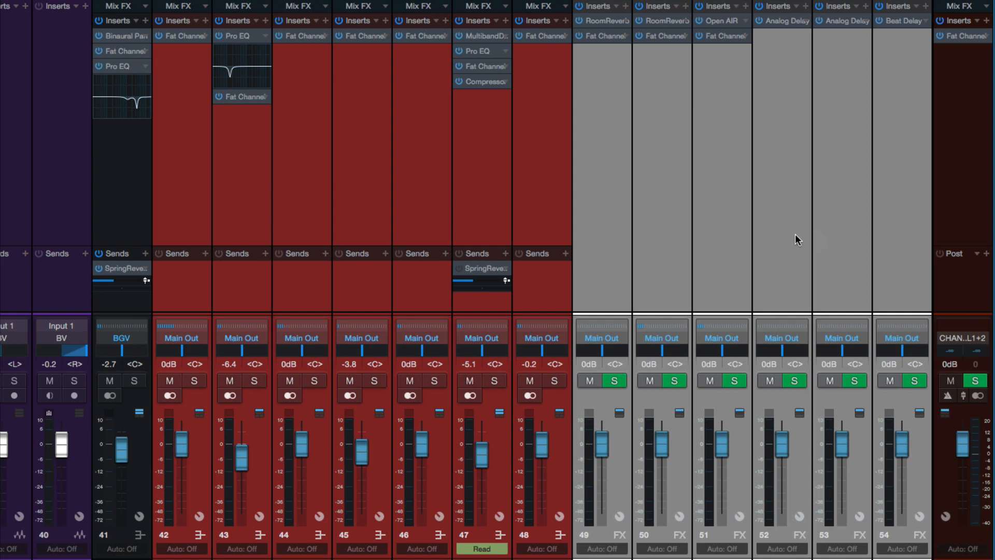
Add a bus for the selected channels via the channel context menu (Shift+B)
right_click(488, 206)
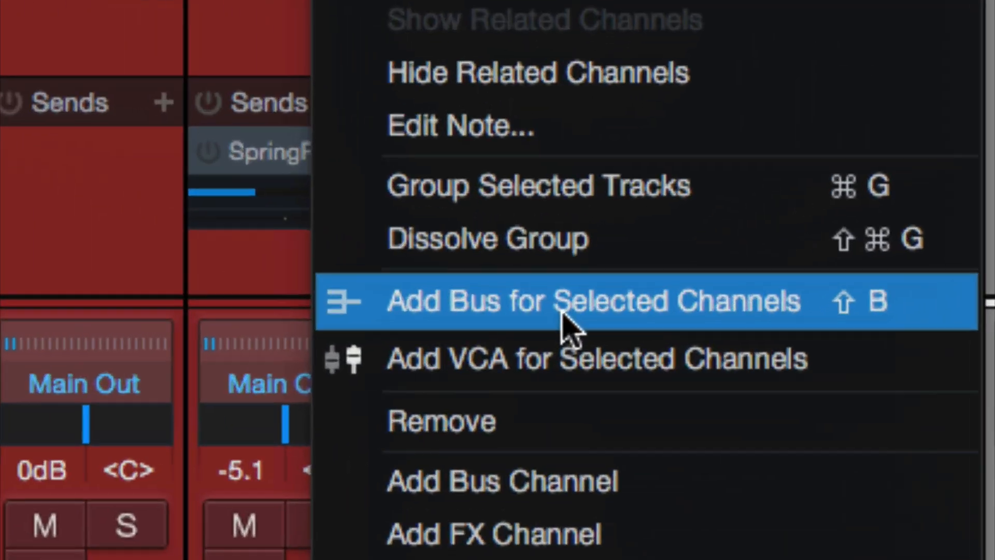
mouse_move(837, 305)
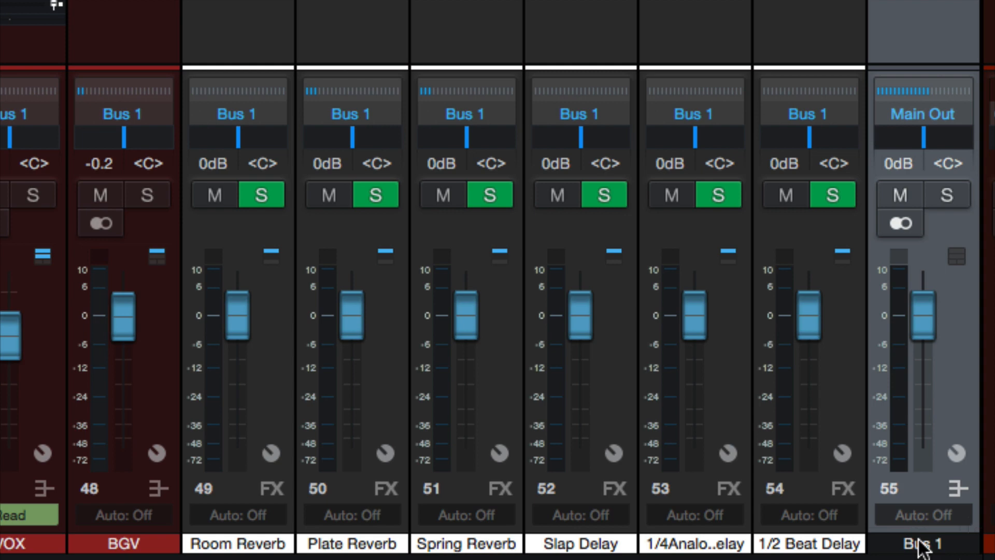
Name Bus 1 'MIX BUS', colour it red, and review which channels feed it
text(MIX BUS)
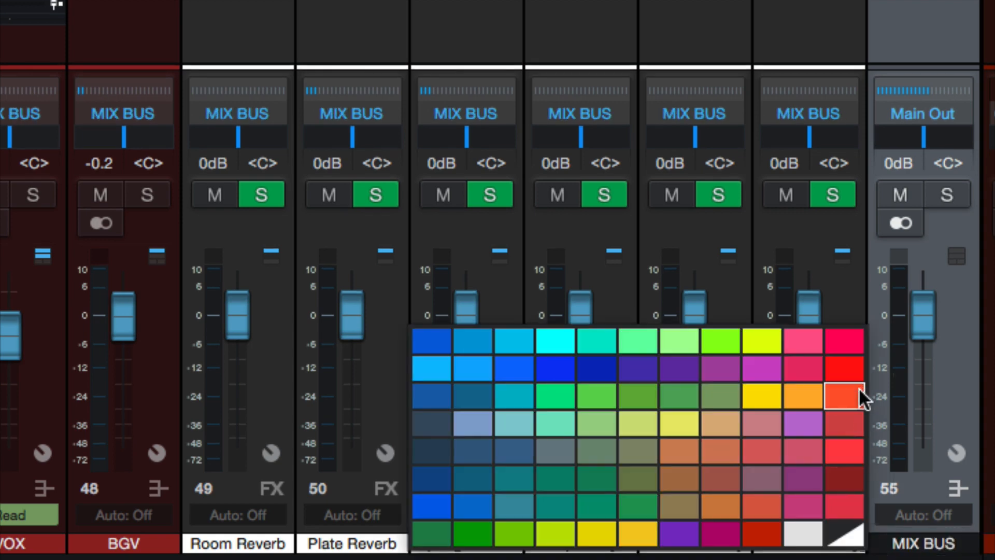
click(842, 397)
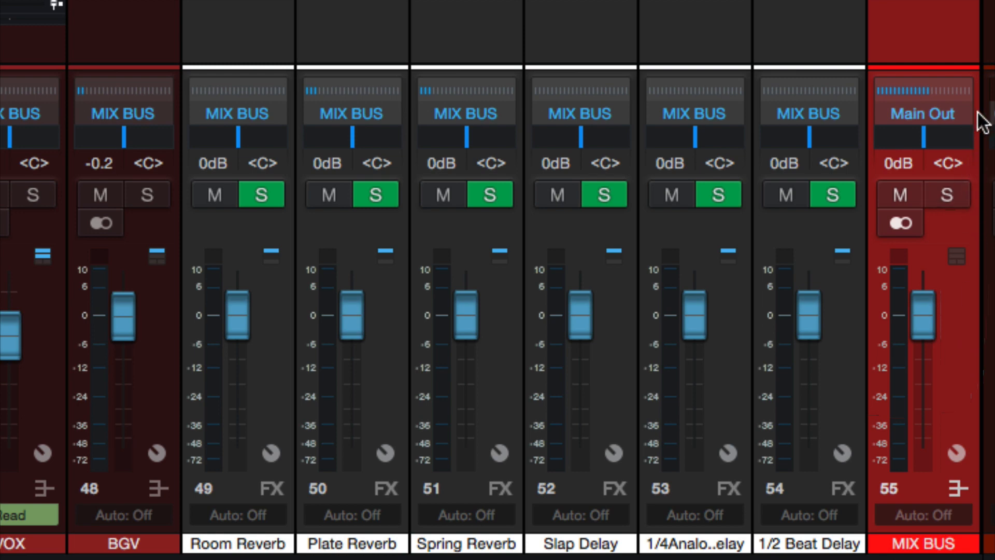
mouse_move(892, 96)
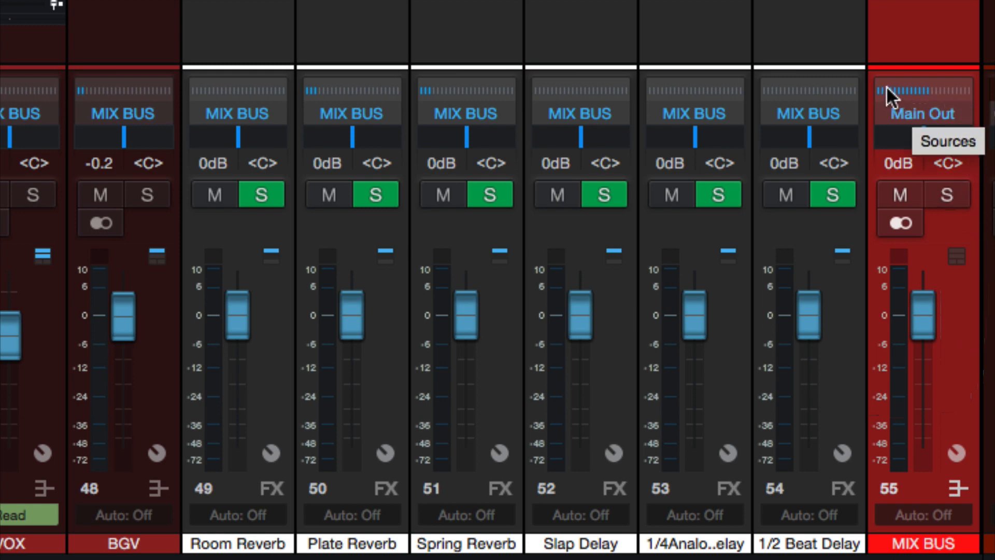
click(920, 96)
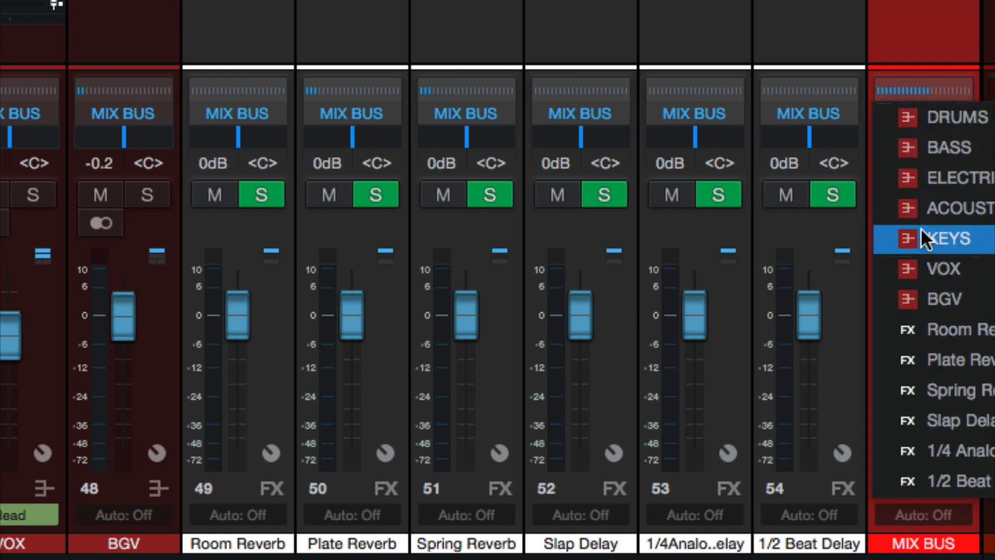
click(946, 237)
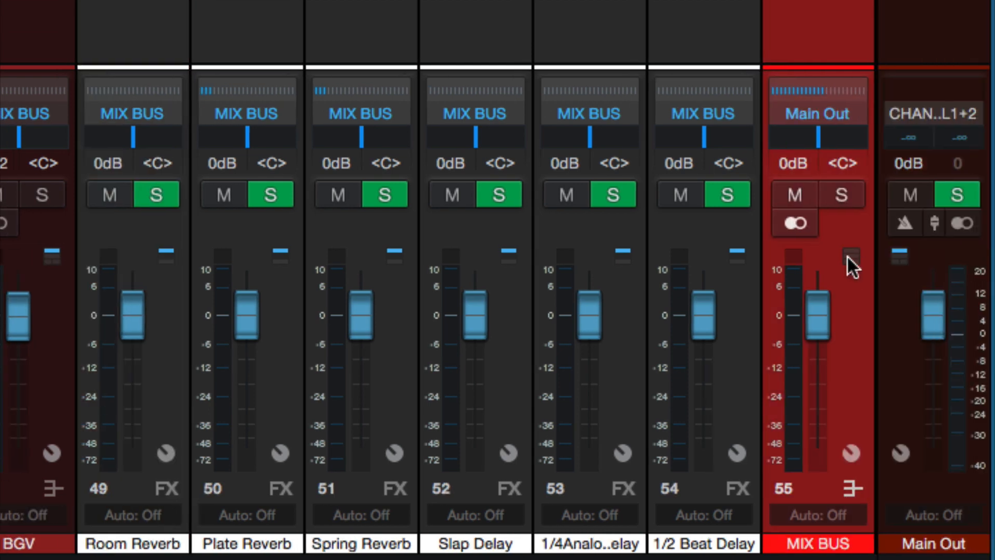
mouse_move(833, 232)
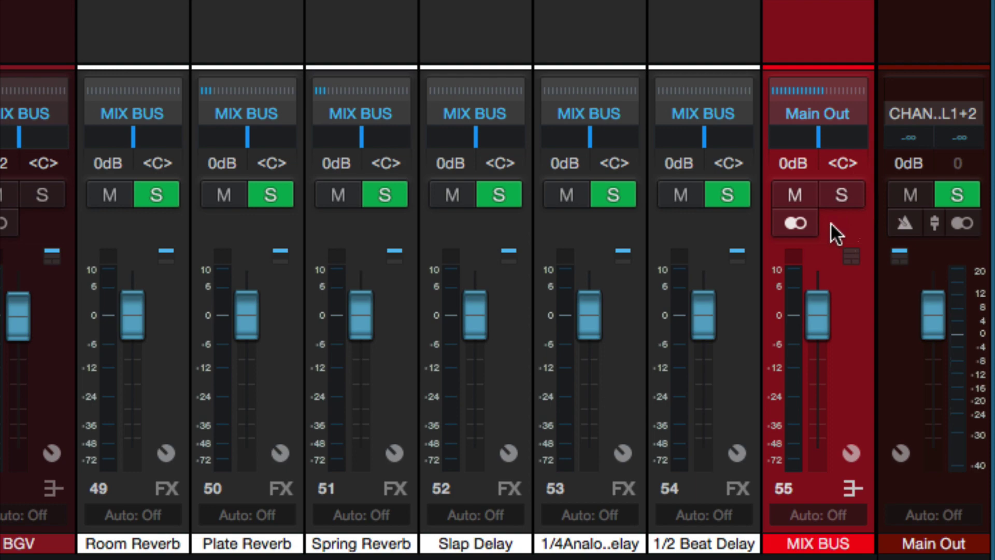
mouse_move(842, 195)
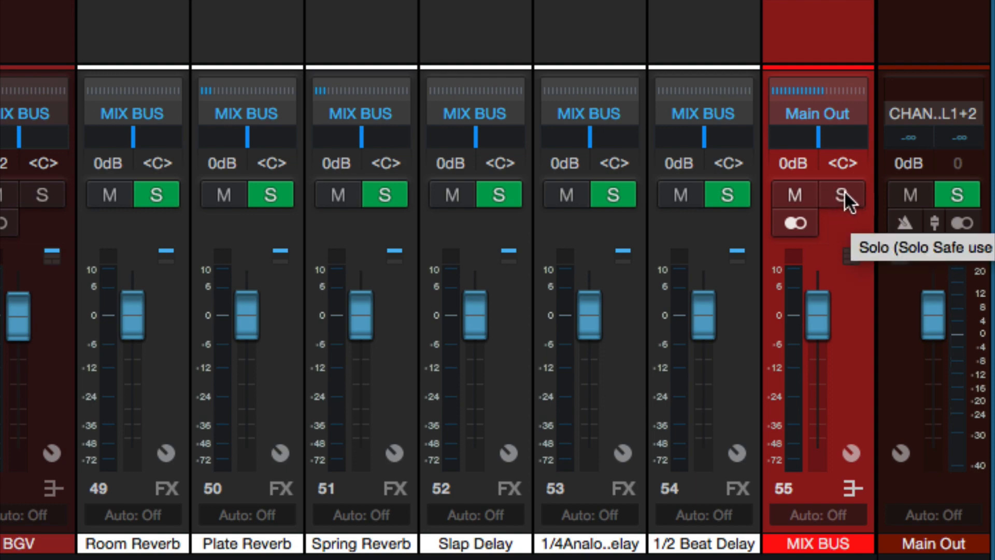
mouse_move(856, 252)
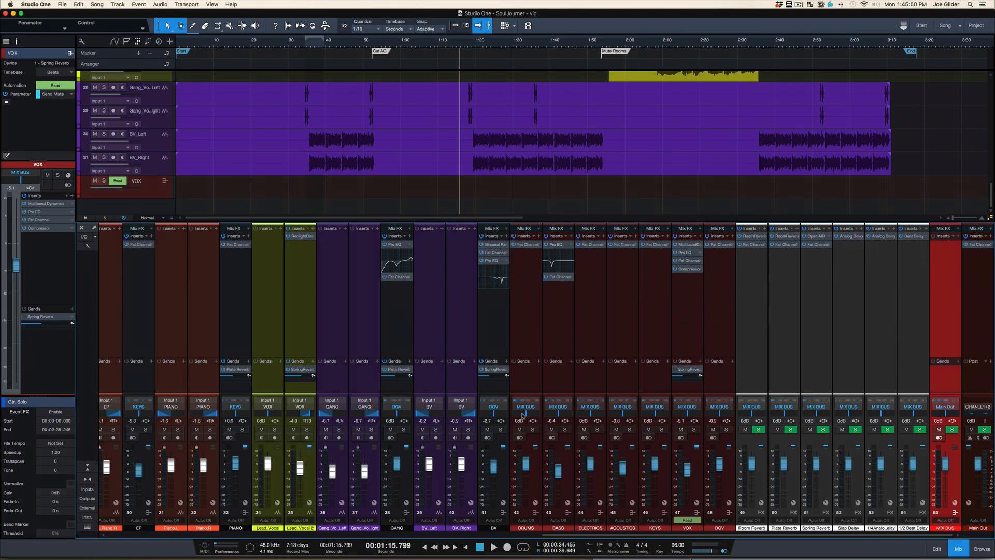
mouse_move(952, 449)
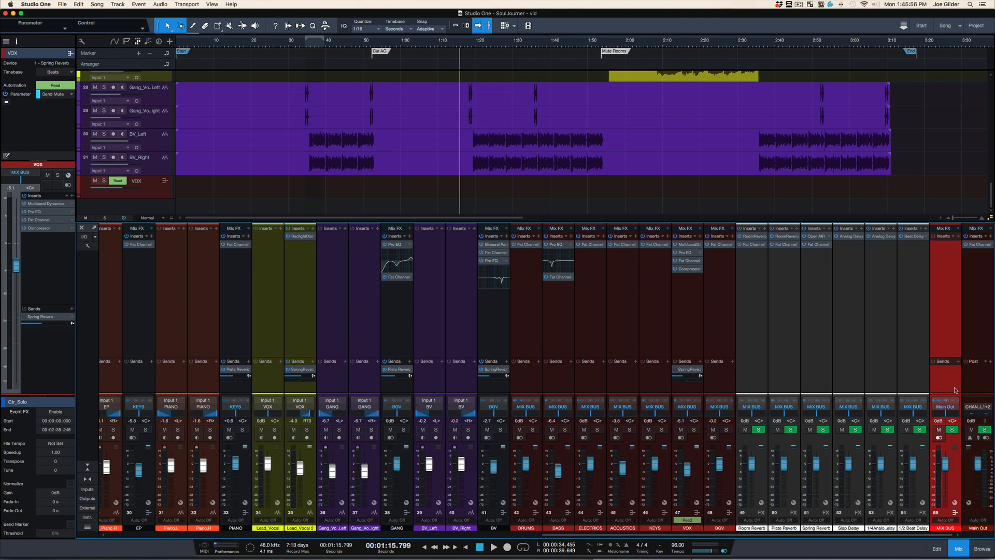
click(499, 532)
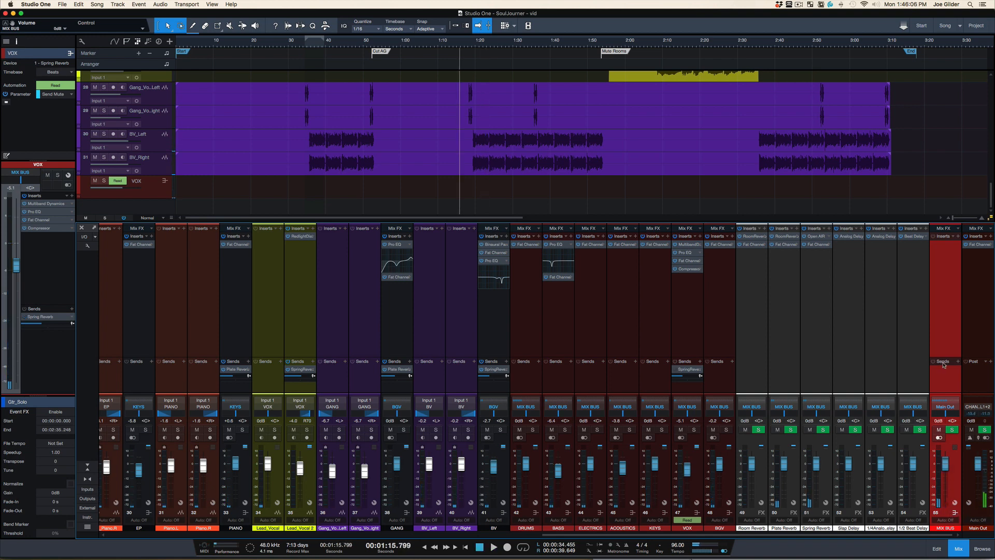
mouse_move(927, 294)
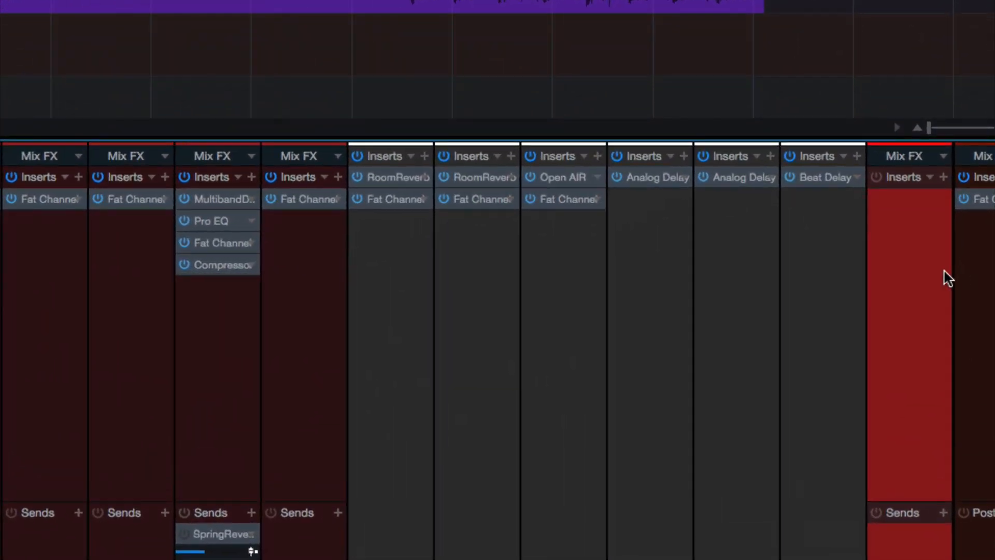
Scroll the Console right to reach the Main Out channel's Fat Channel insert
scroll(right, 3)
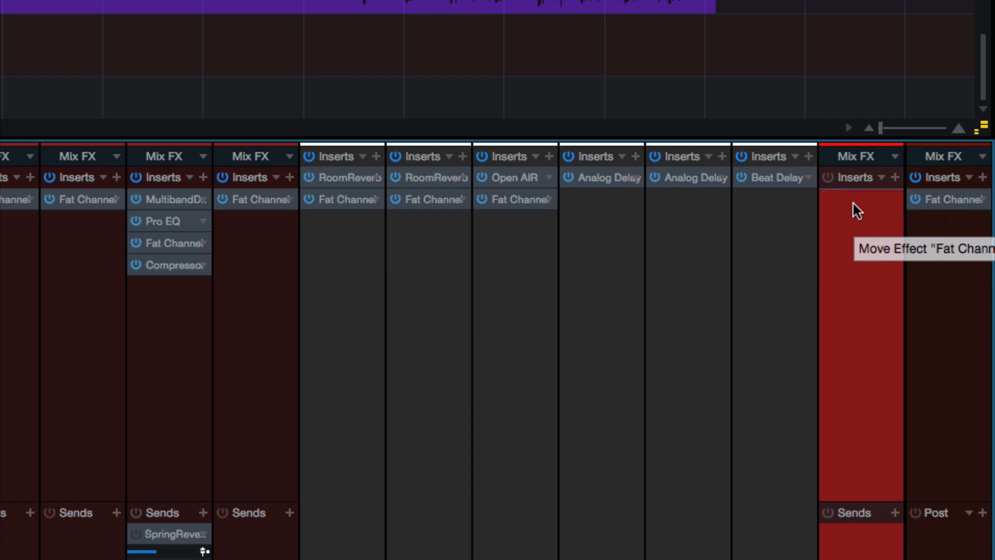
mouse_move(854, 218)
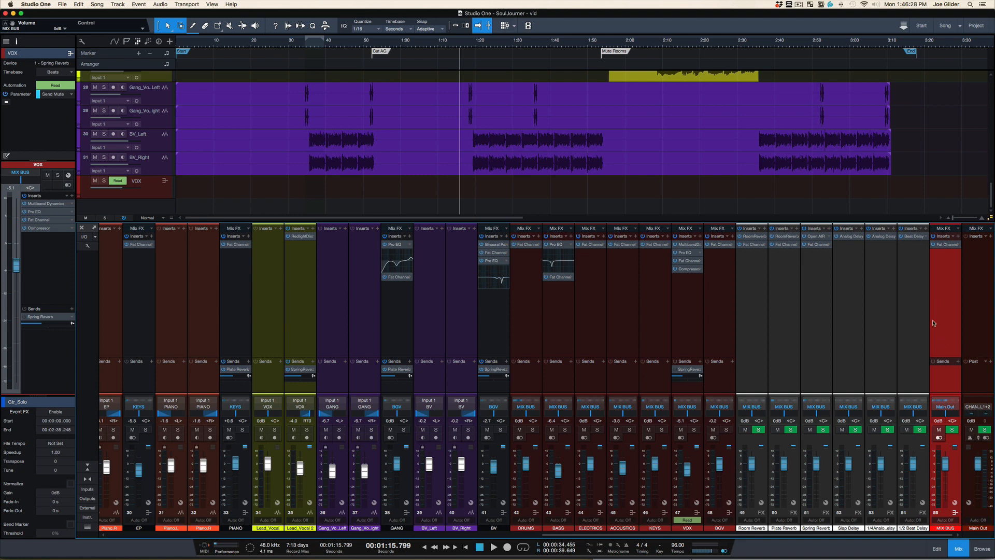
mouse_move(954, 393)
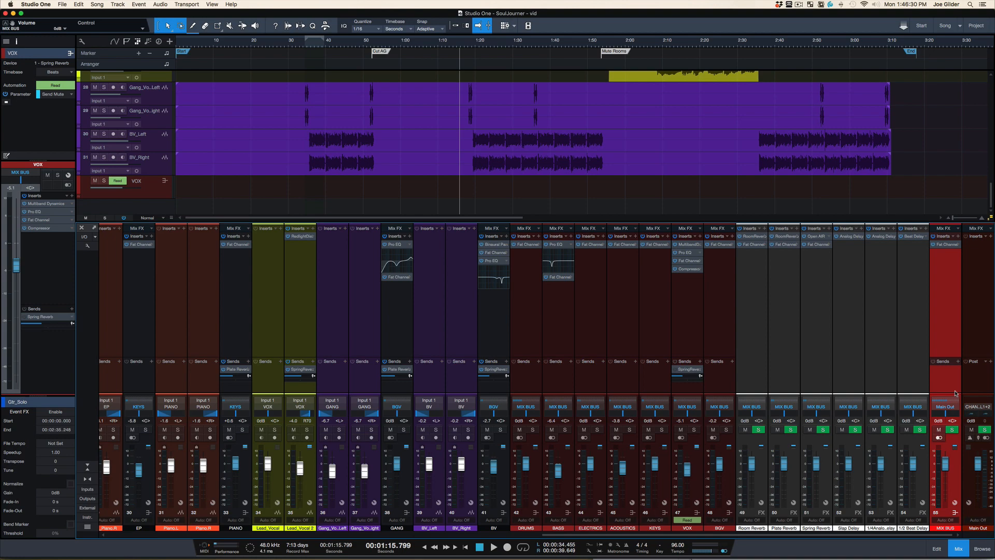
mouse_move(947, 377)
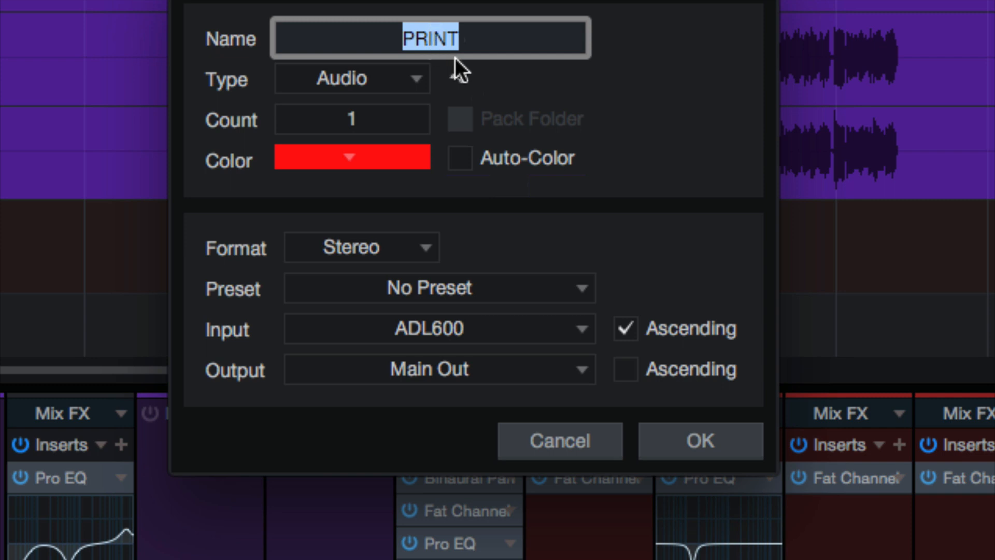
Create stereo audio track 'SoulJourner' with input MIX BUS and output Main Out
text(SoulJourner)
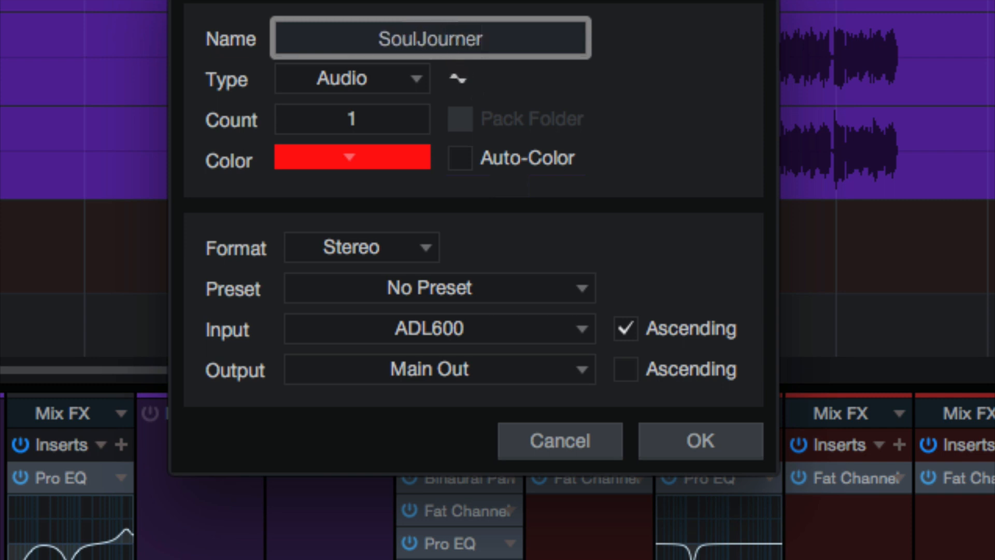
click(360, 248)
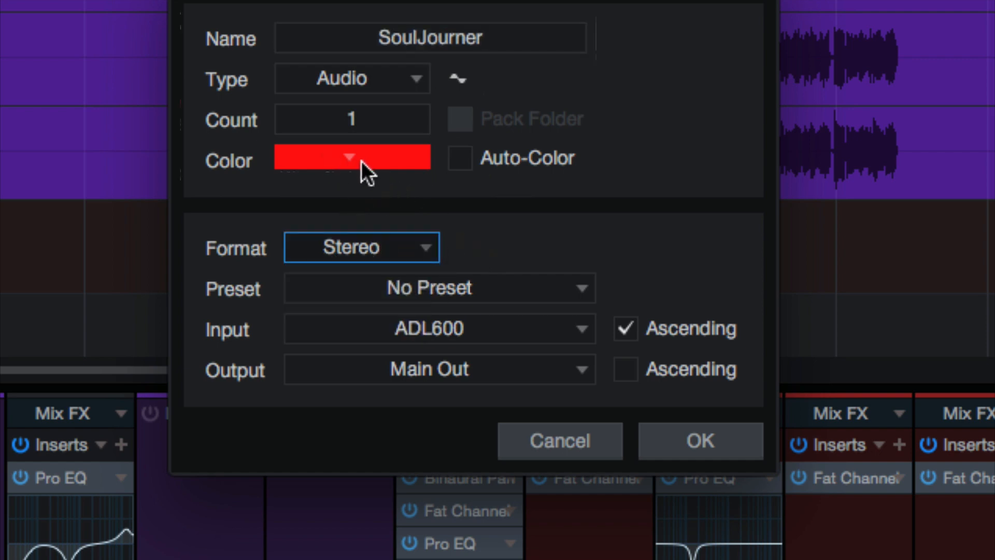
mouse_move(380, 344)
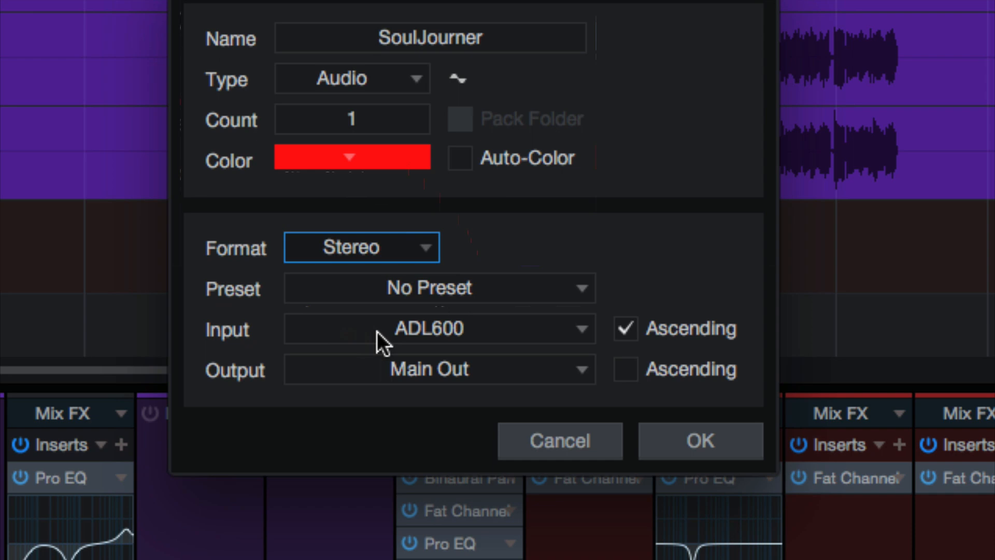
click(438, 328)
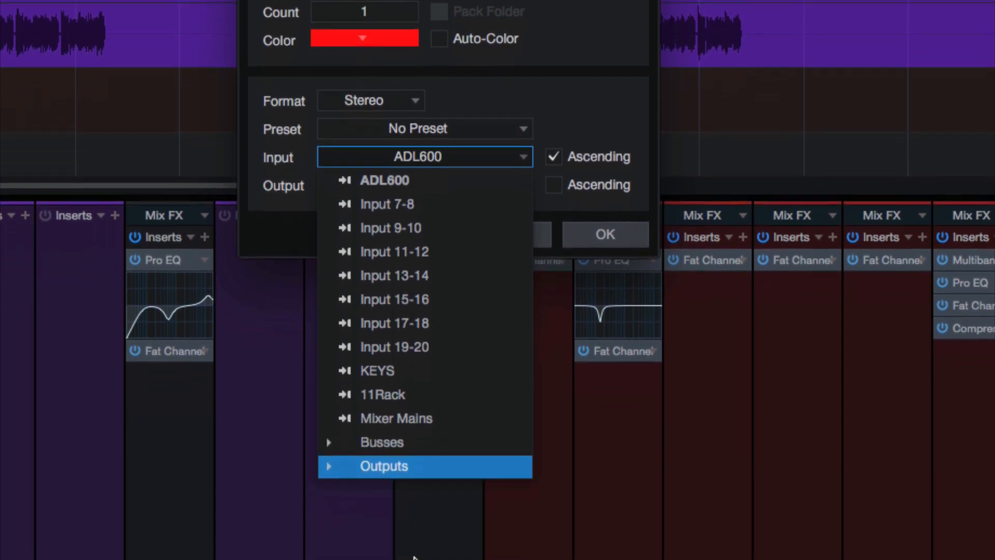
click(384, 466)
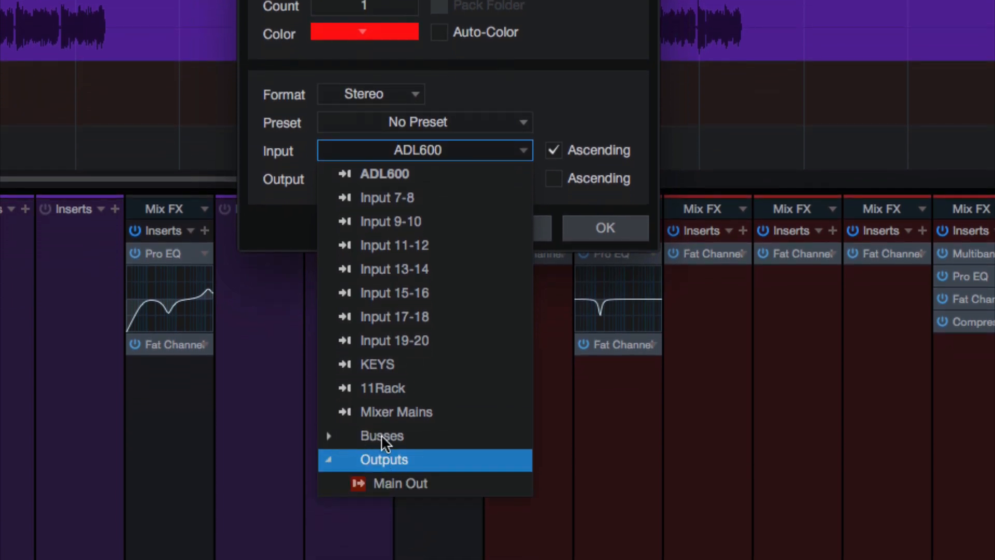
click(382, 435)
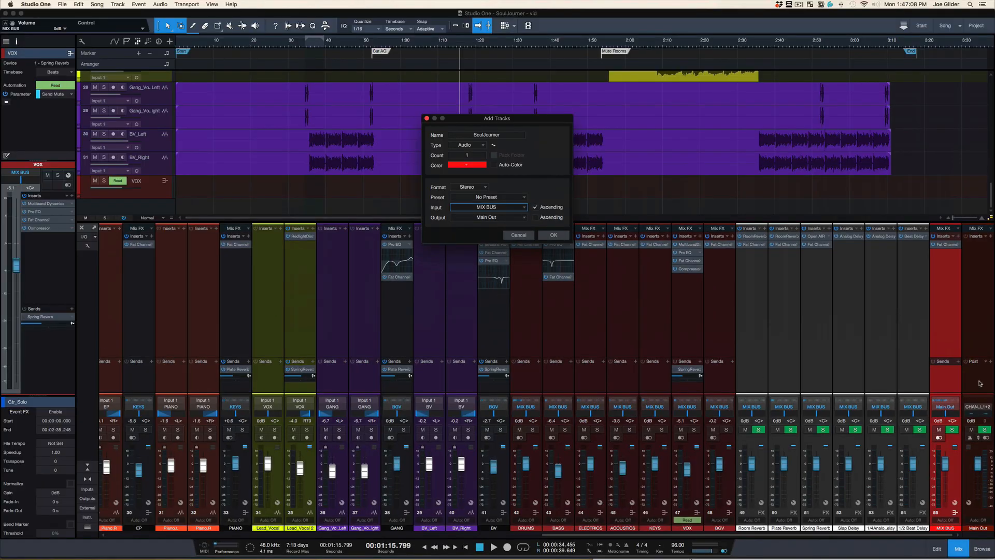
mouse_move(793, 361)
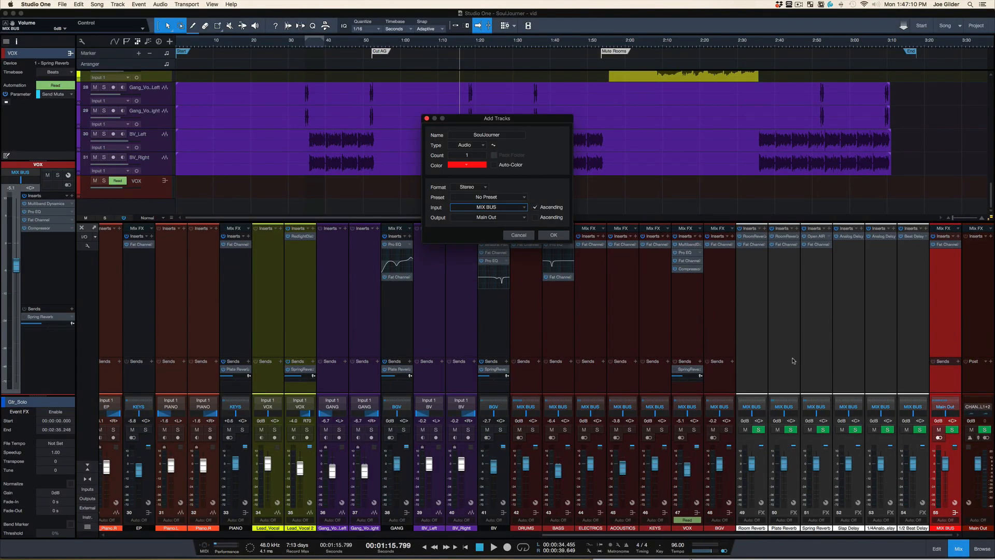
mouse_move(421, 353)
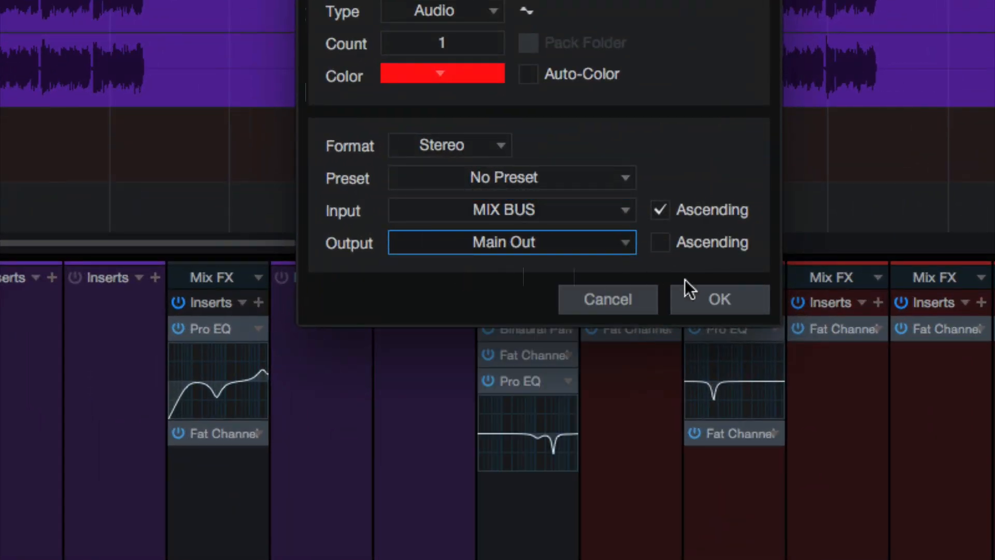
click(719, 299)
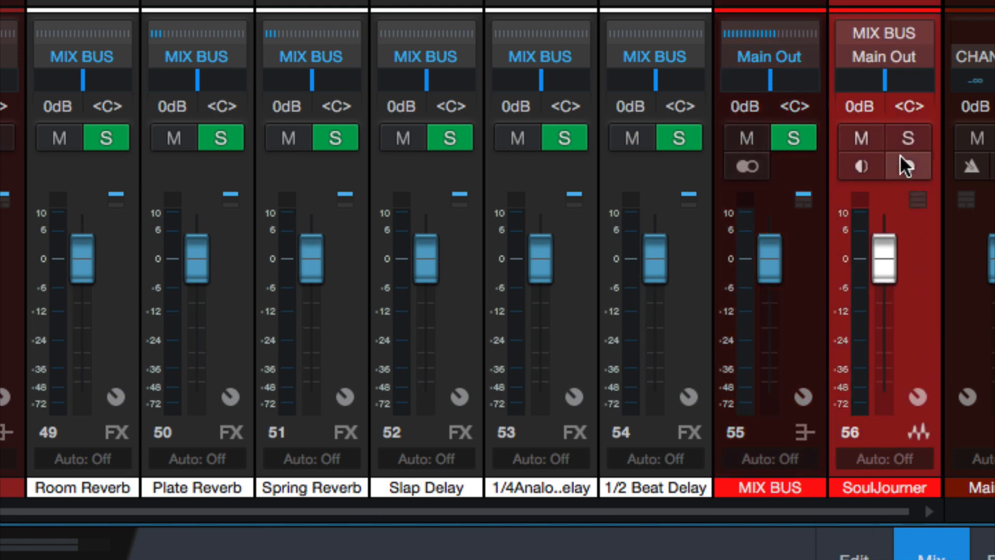
click(861, 166)
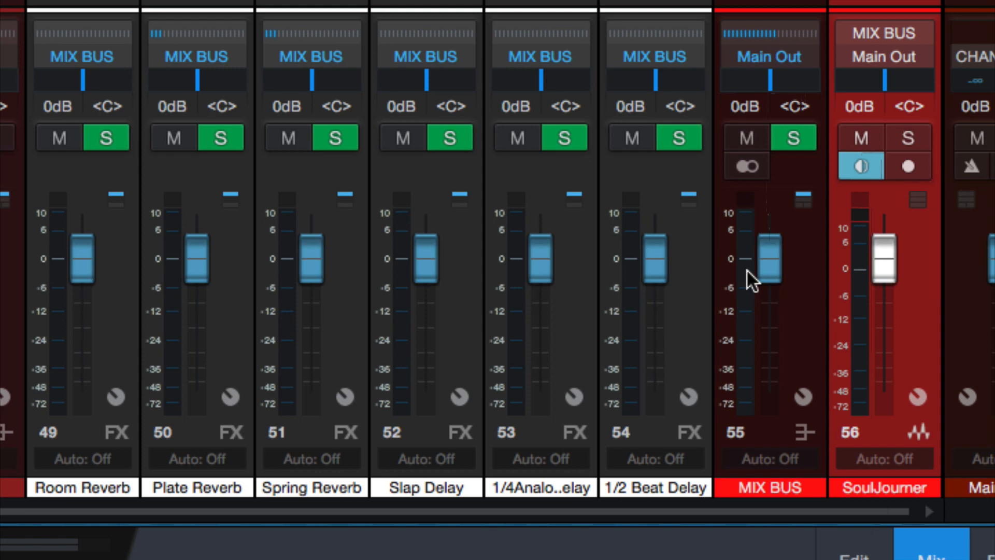
mouse_move(905, 219)
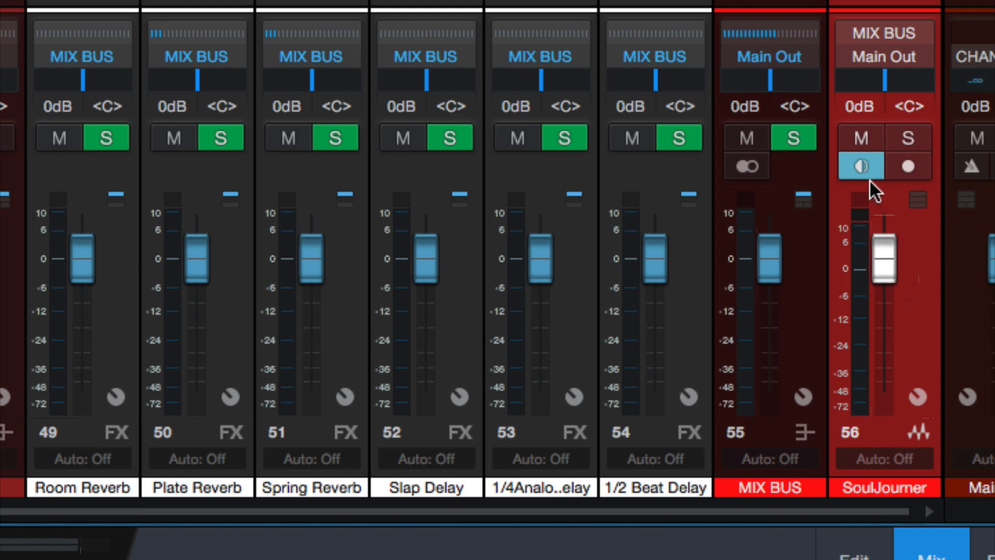
click(860, 166)
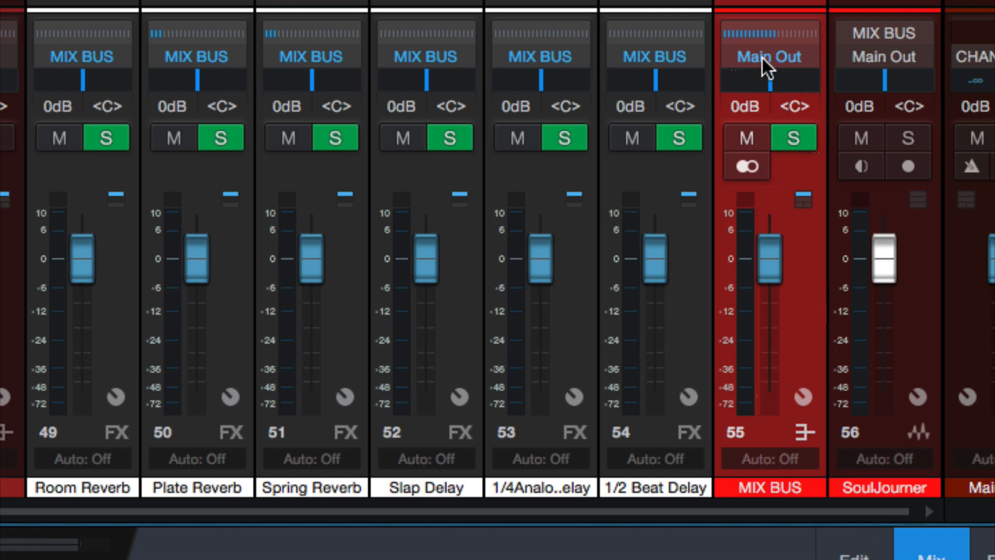
mouse_move(790, 69)
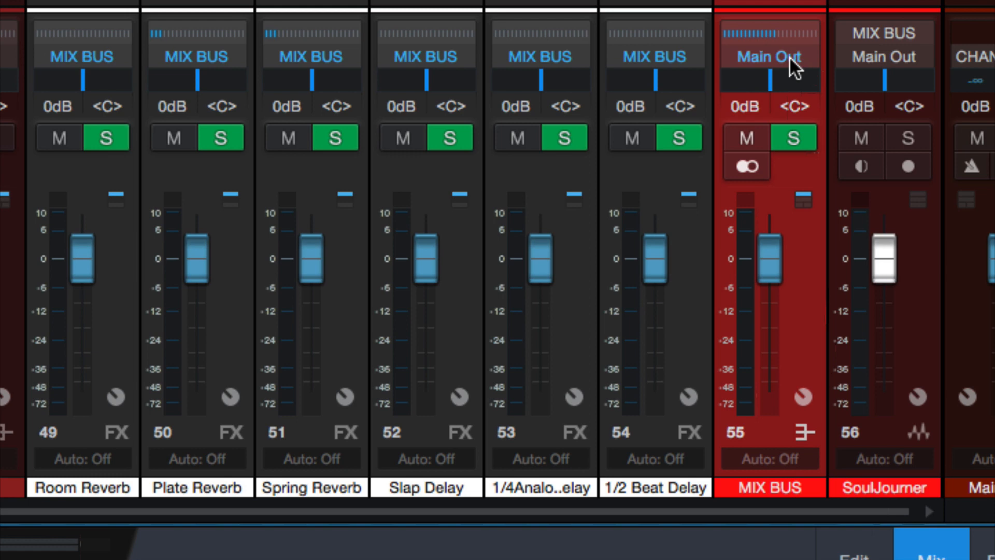
mouse_move(820, 223)
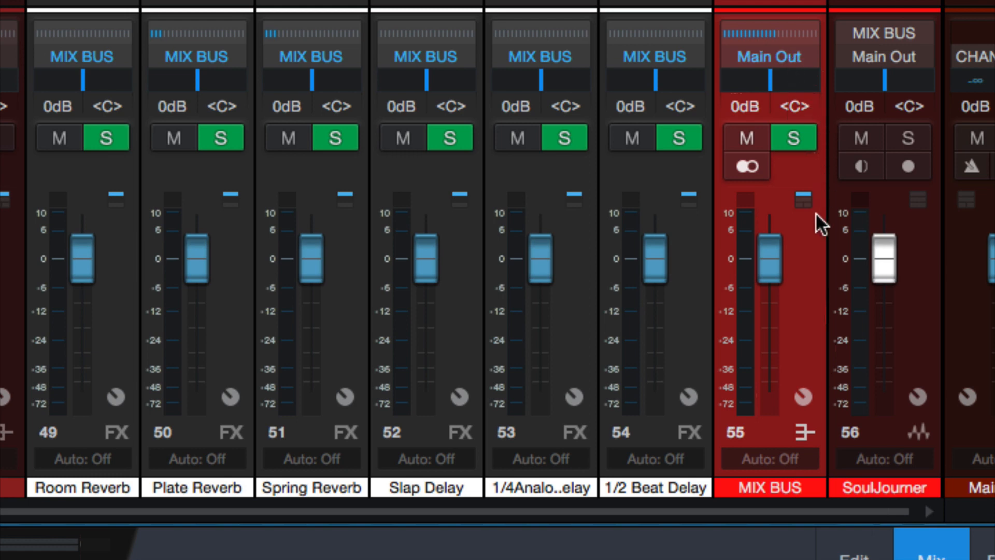
mouse_move(770, 73)
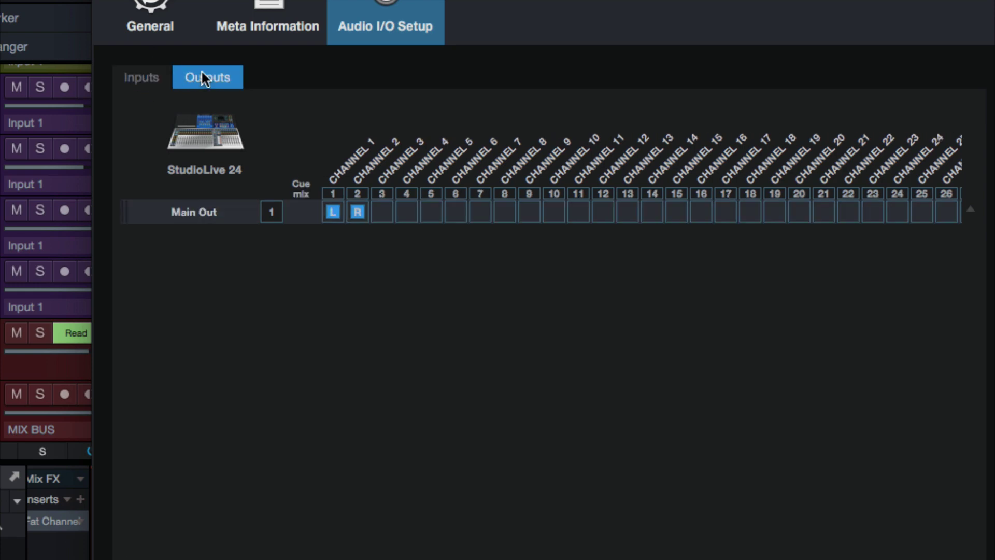
mouse_move(273, 265)
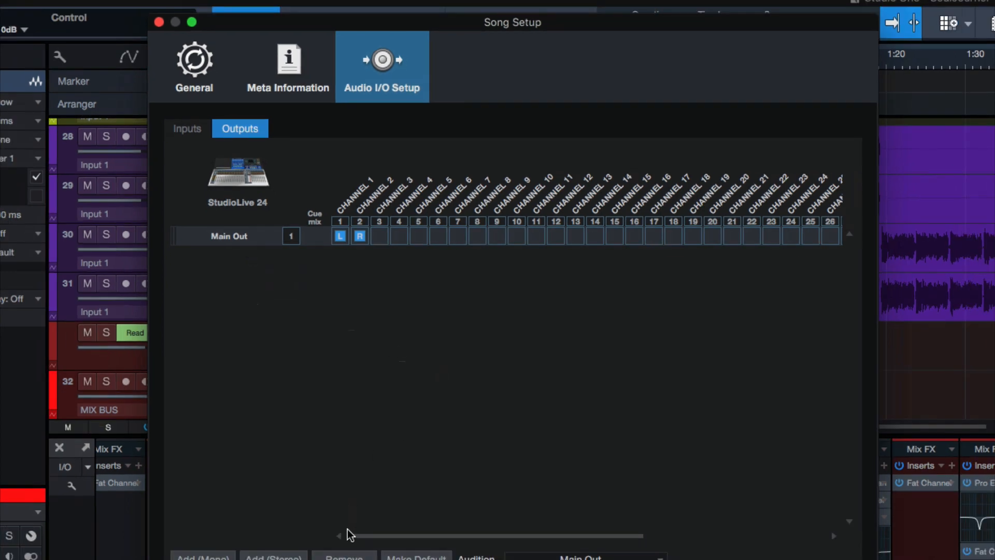
Add an unassigned stereo song output named 'Nowhere' in Audio I/O Setup
click(272, 555)
text(Nowhere)
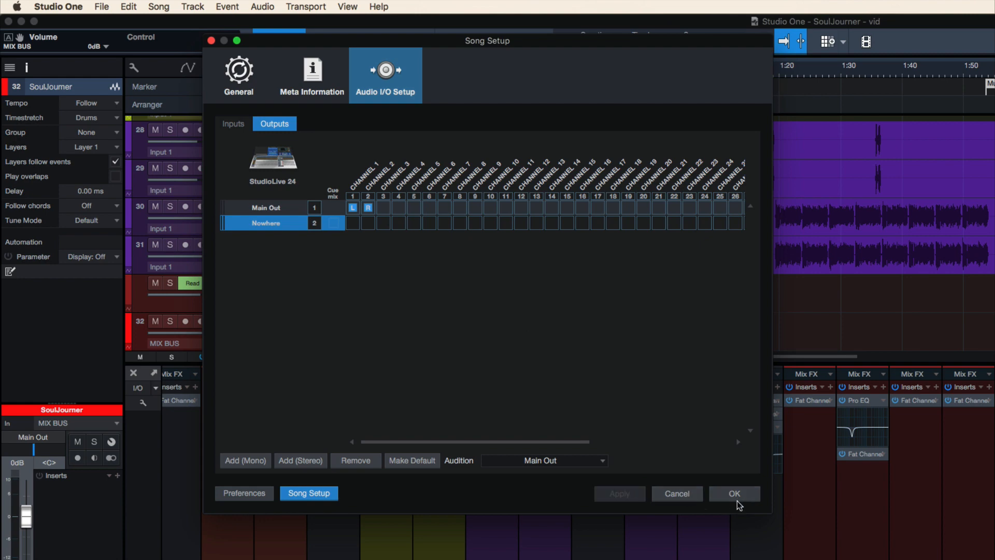
click(734, 493)
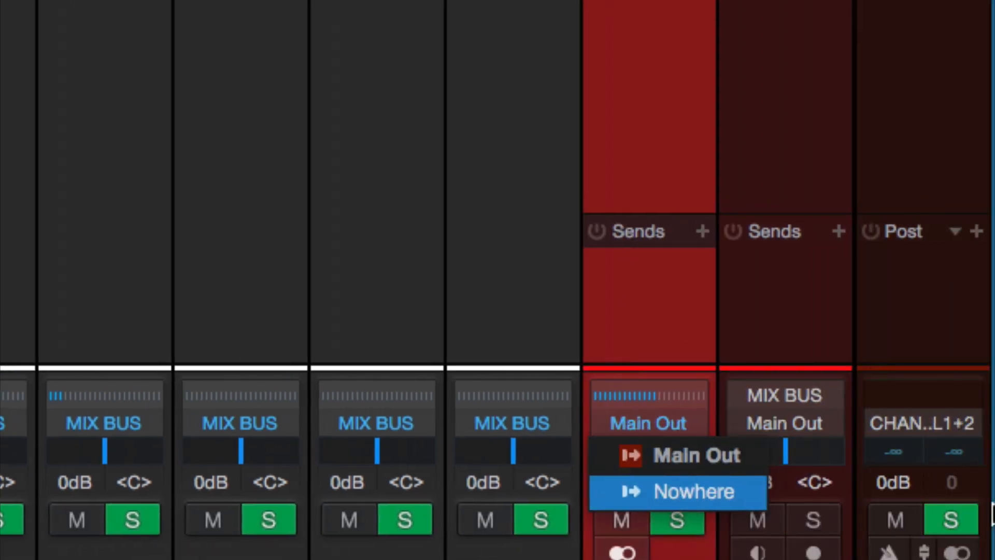
Choose Nowhere as the MIX BUS channel's output destination
click(690, 490)
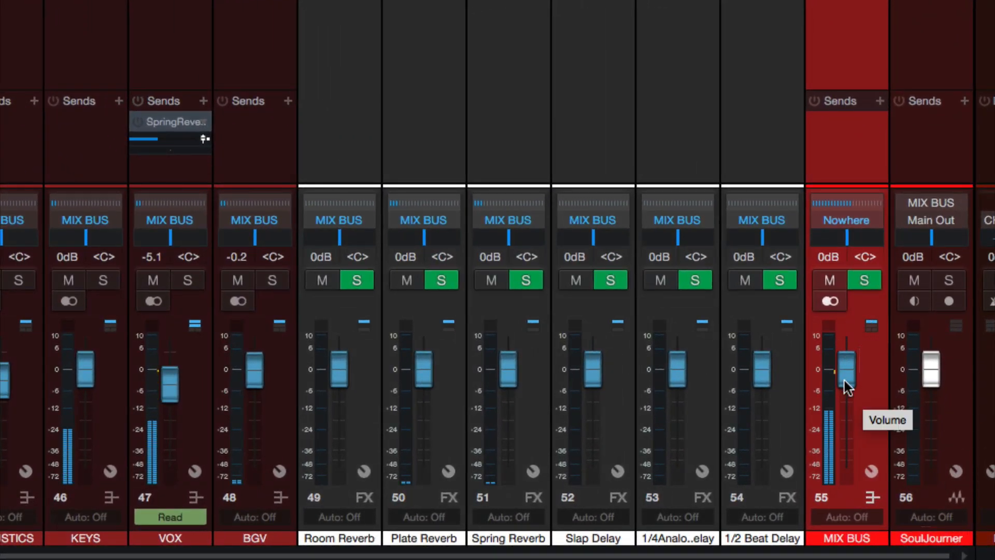
click(846, 202)
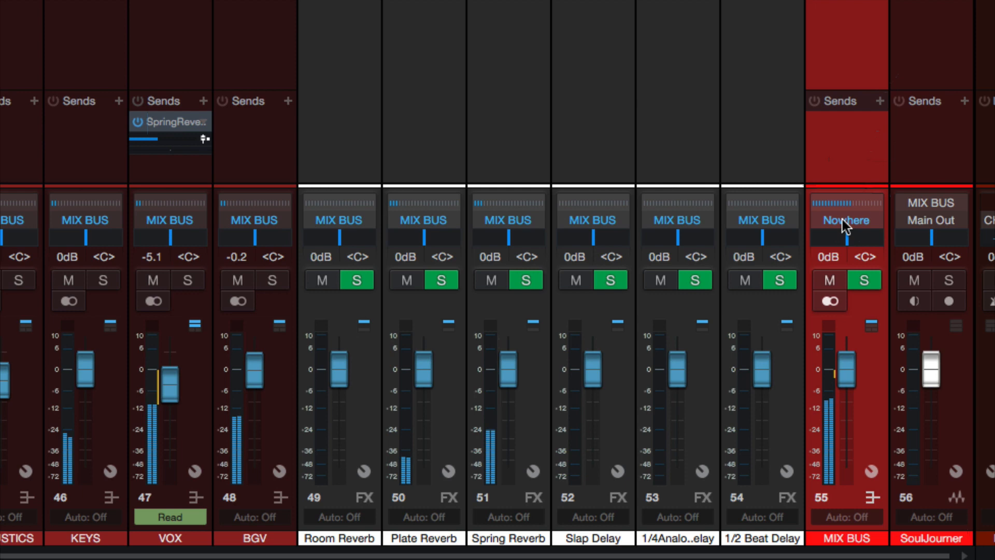
click(846, 220)
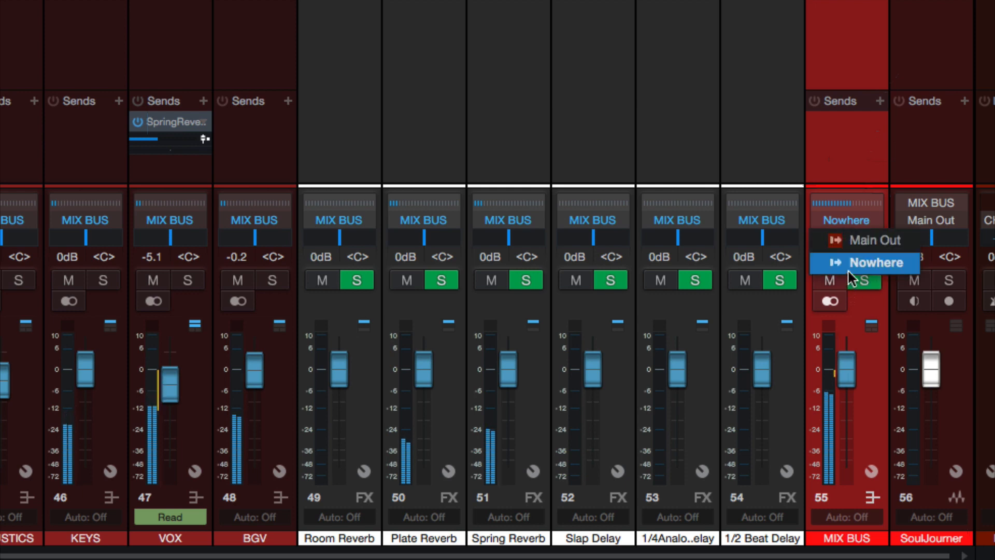
click(875, 263)
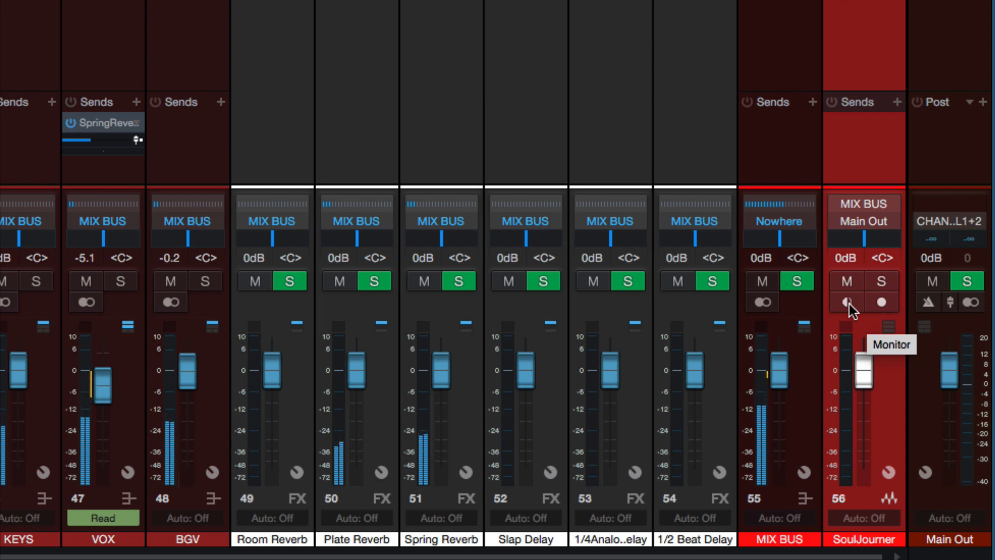
Switch SoulJourner's input monitoring on, then back off
click(846, 302)
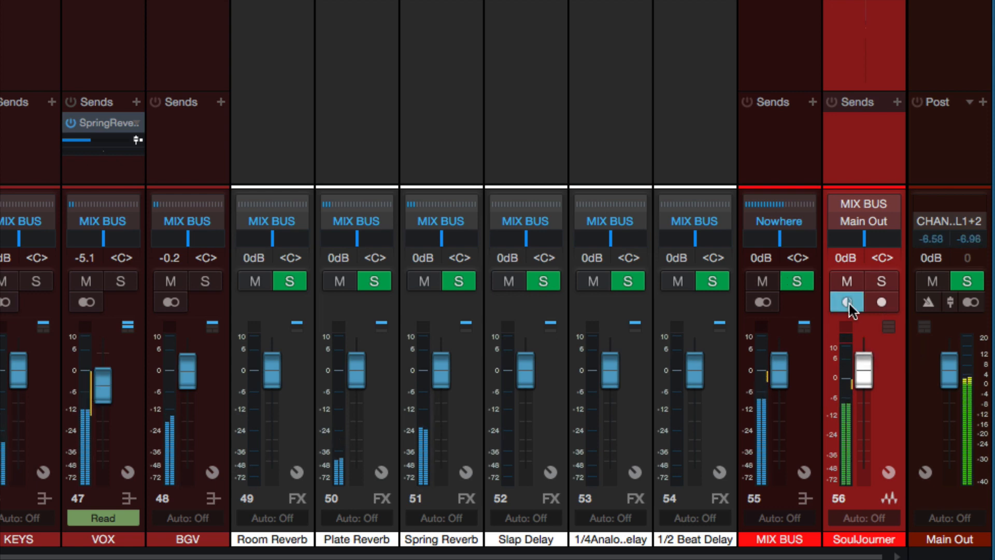
click(847, 302)
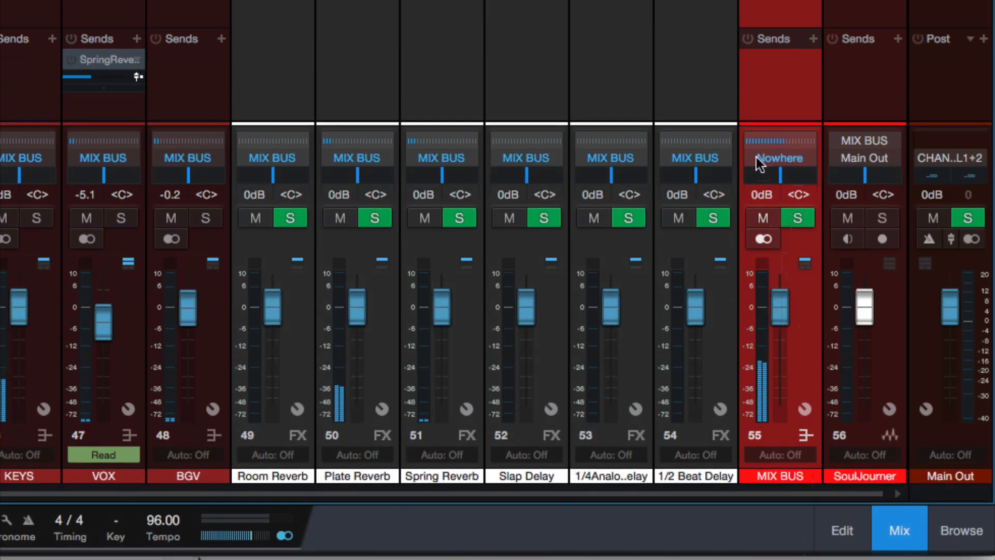
mouse_move(852, 246)
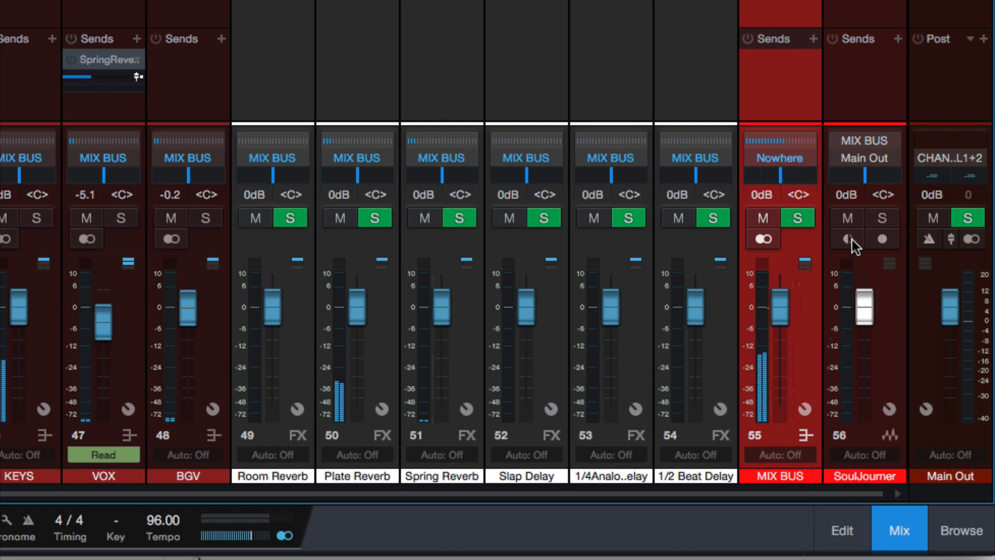
mouse_move(847, 239)
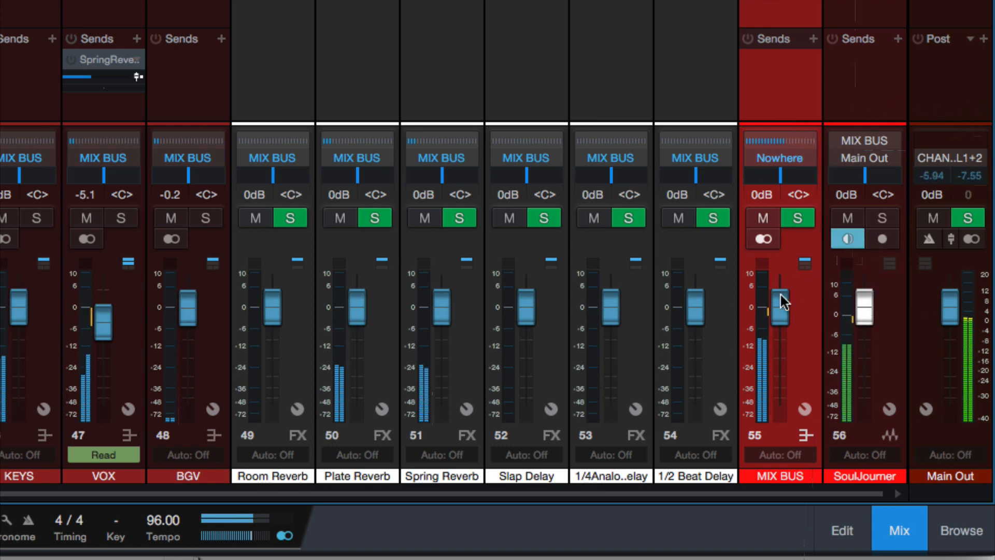
drag(779, 302, 779, 352)
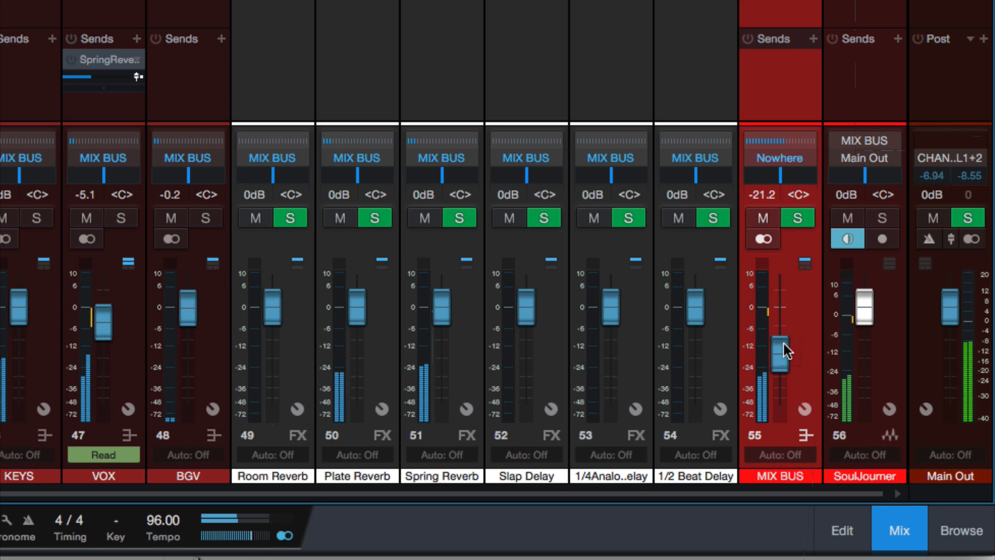
drag(780, 345, 780, 386)
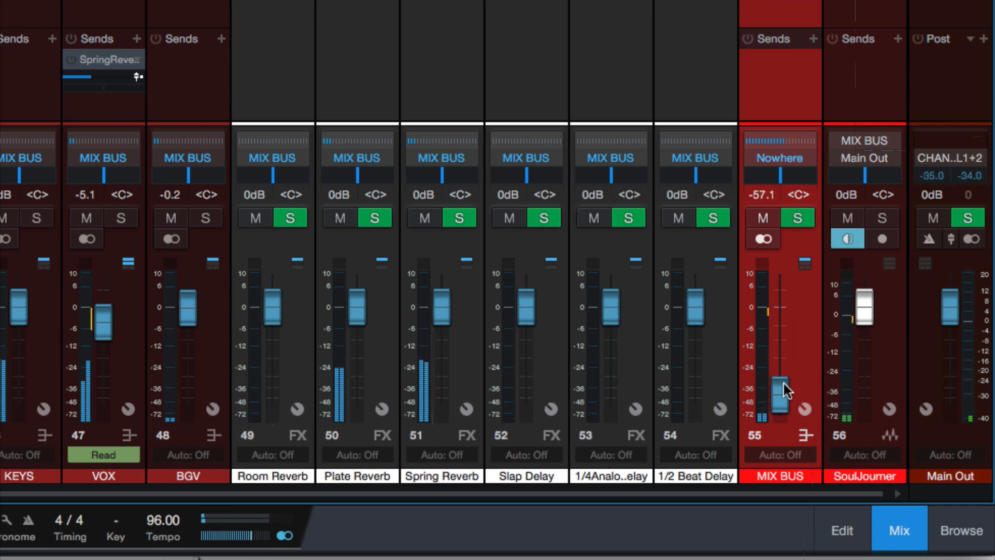
drag(783, 387, 780, 399)
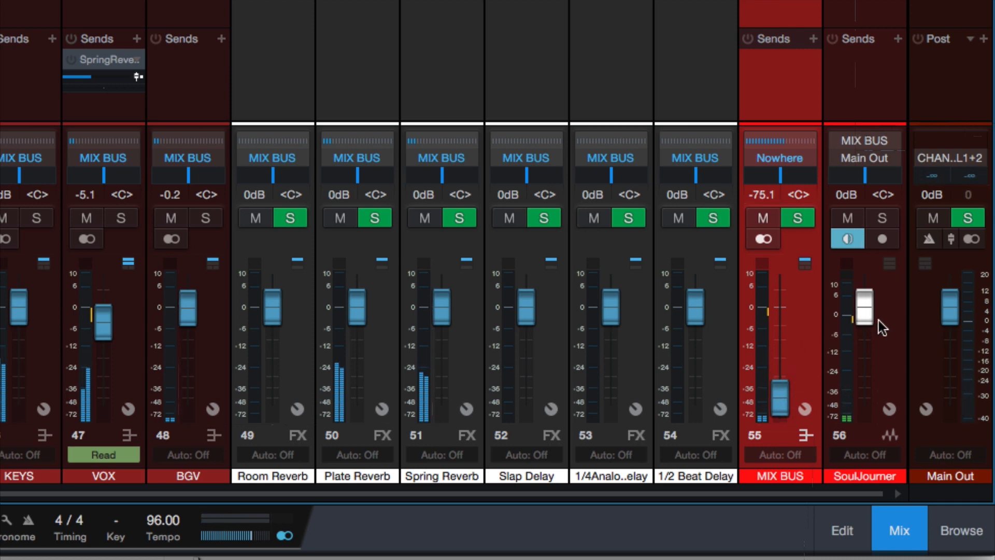
mouse_move(873, 375)
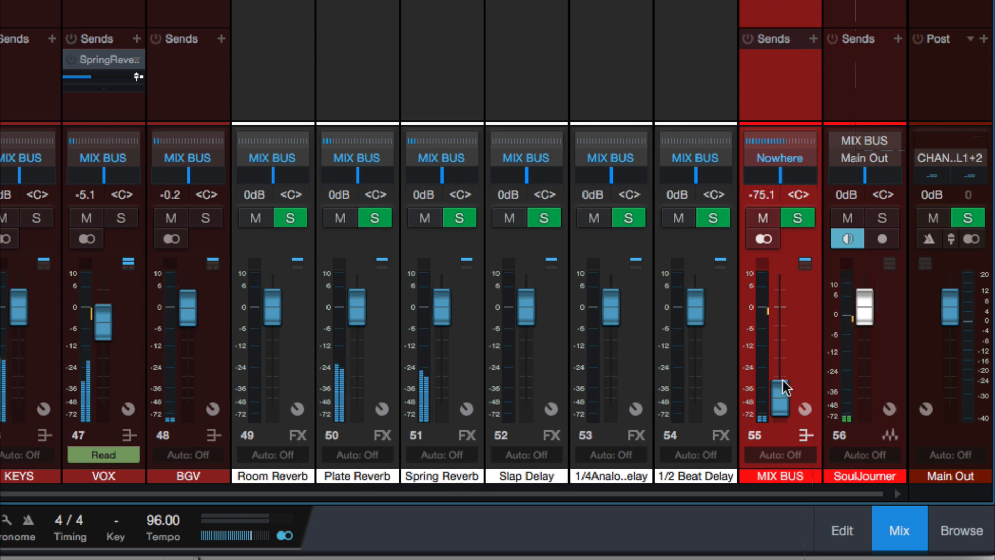
drag(782, 387, 778, 368)
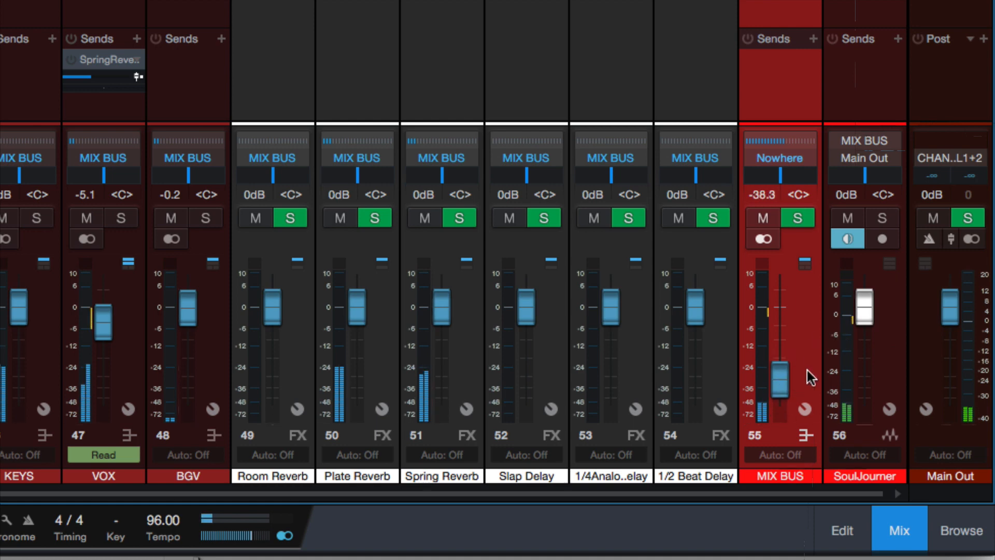
drag(779, 374, 779, 303)
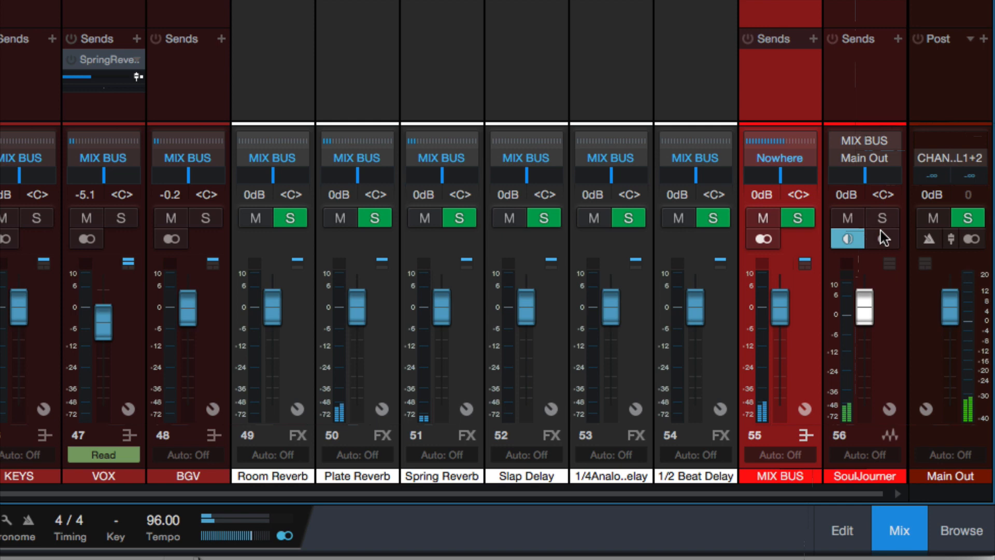
mouse_move(859, 241)
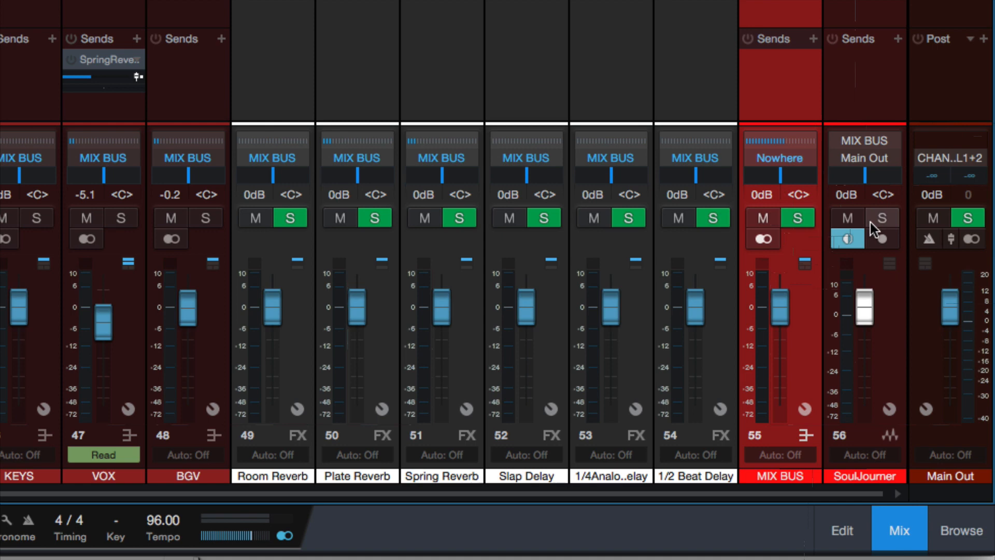
mouse_move(847, 240)
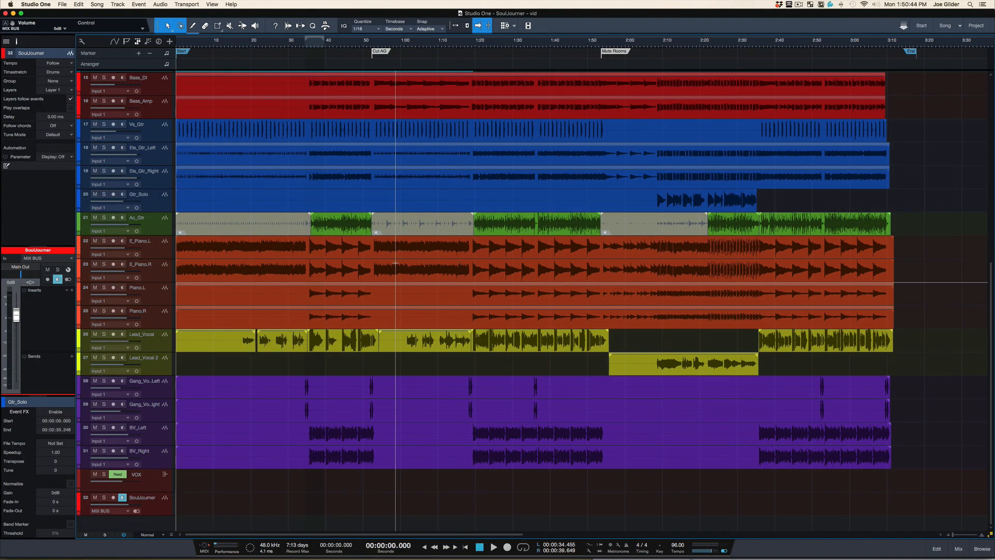
Record-arm SoulJourner and start recording the MIX BUS signal from the transport
click(113, 497)
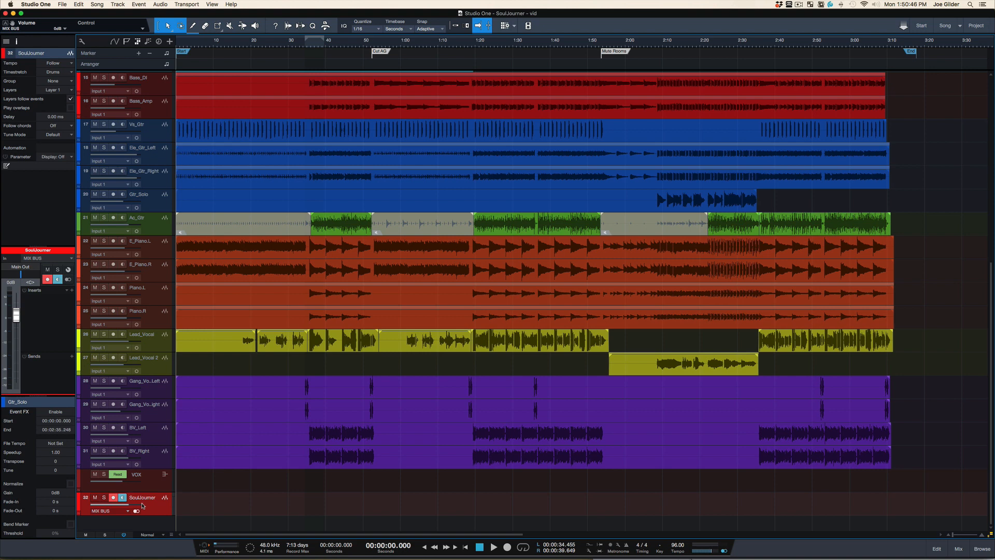
mouse_move(165, 503)
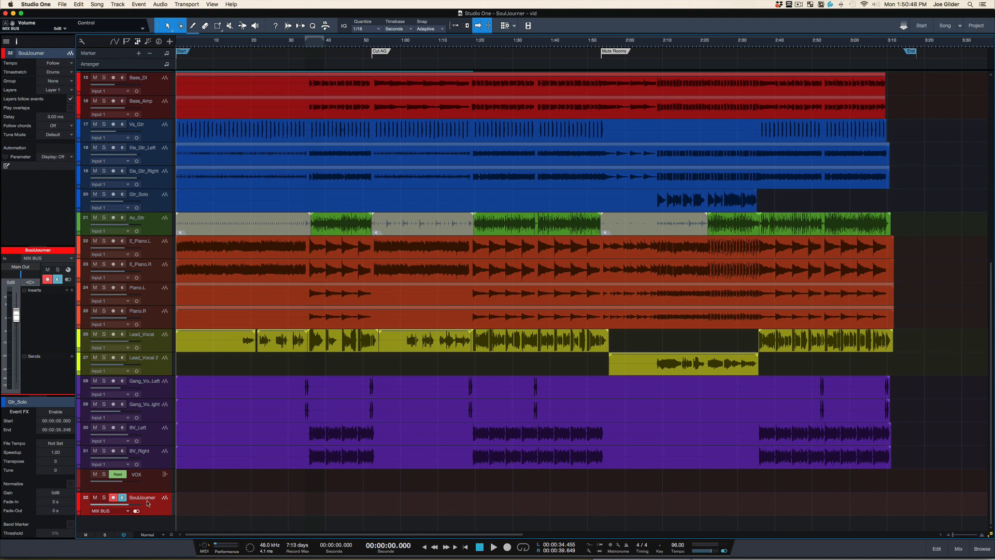
click(493, 548)
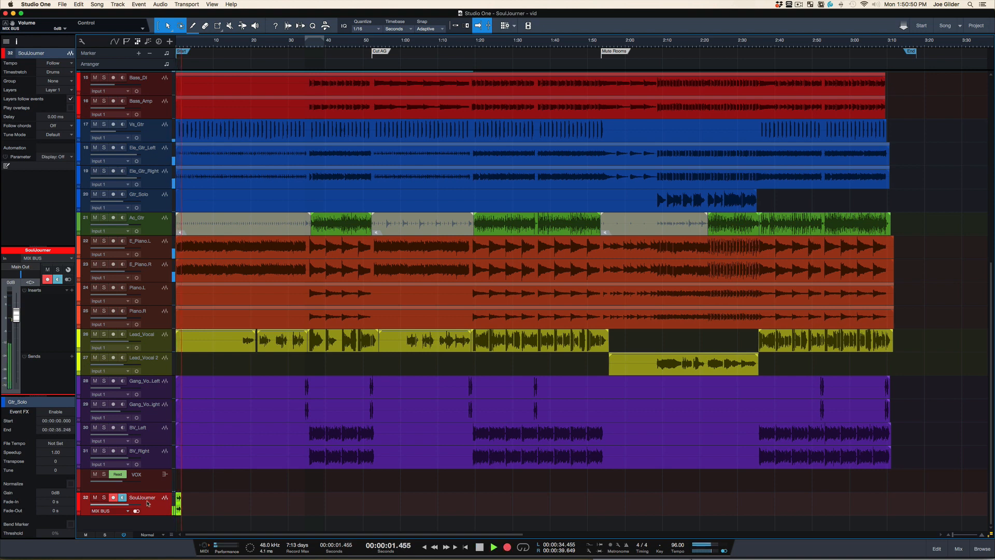